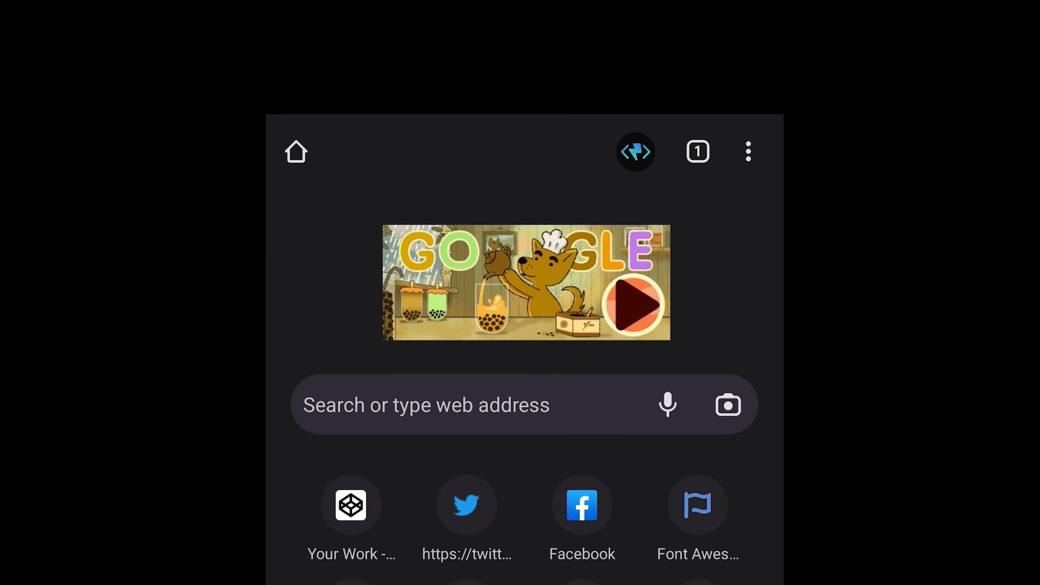
Scroll down the mockup to review the 'Search anything' bar with mic and camera buttons under the doodle.
scroll(down, 3)
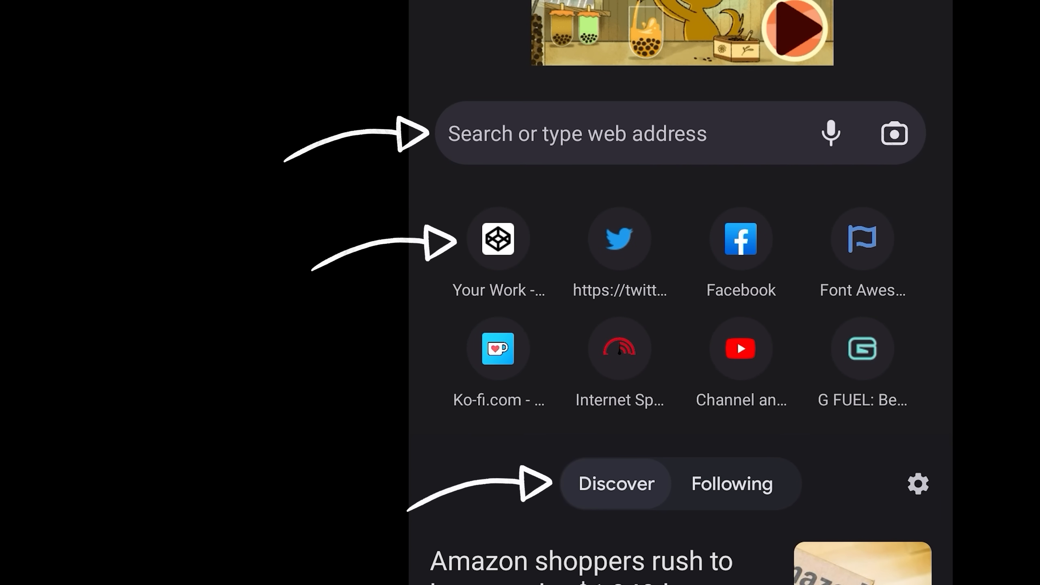
scroll(down, 3)
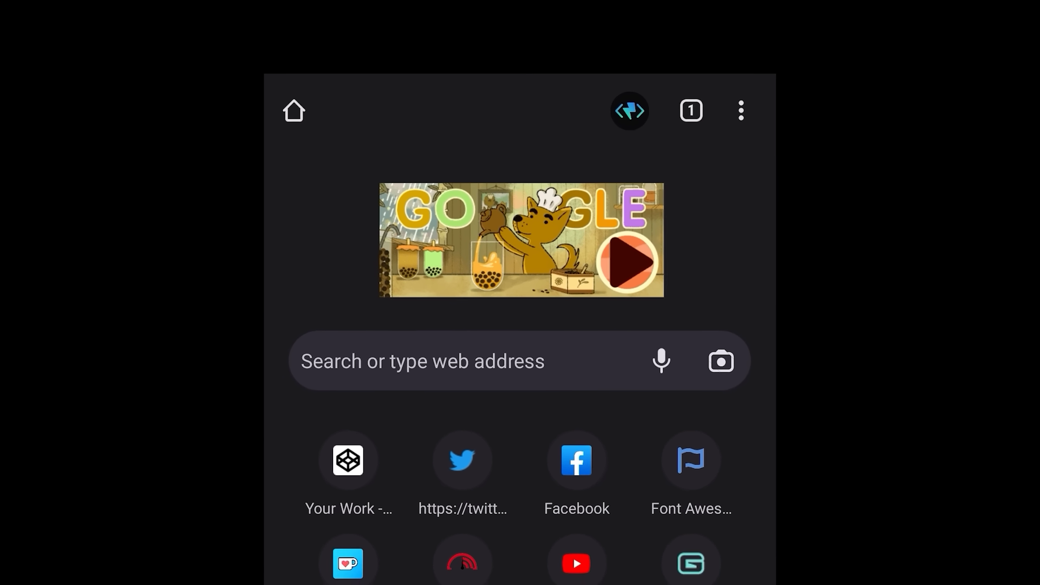
scroll(down, 3)
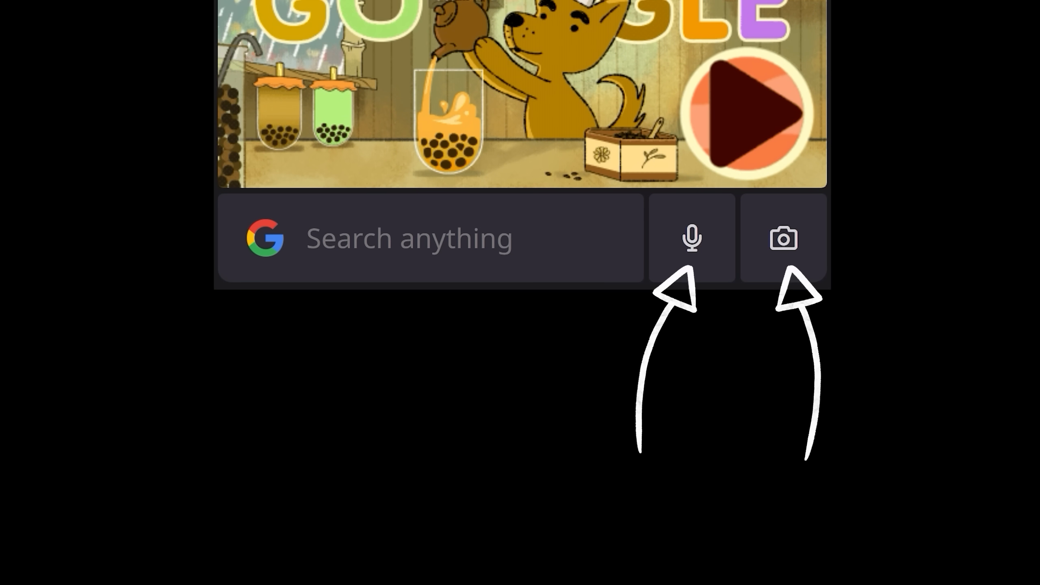
Scroll down to the 2x4 shortcuts card and the separate Discover/Following feed card below it.
scroll(down, 3)
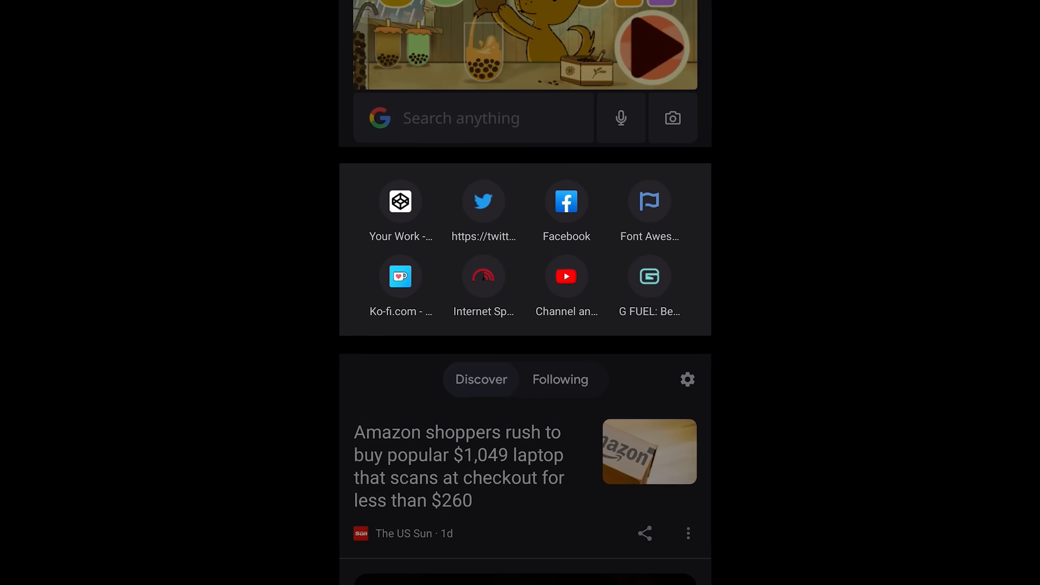
scroll(down, 3)
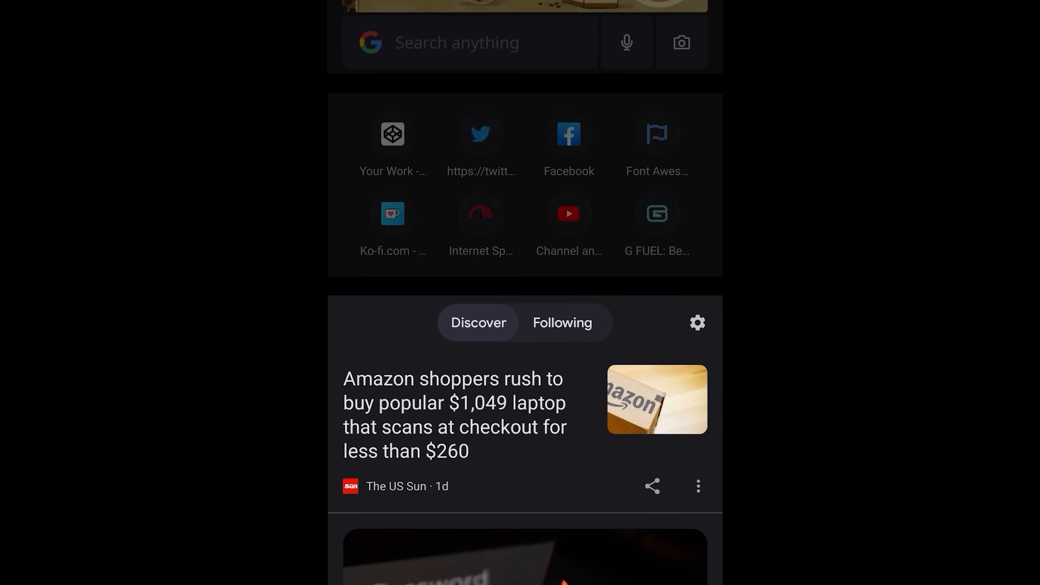
scroll(down, 3)
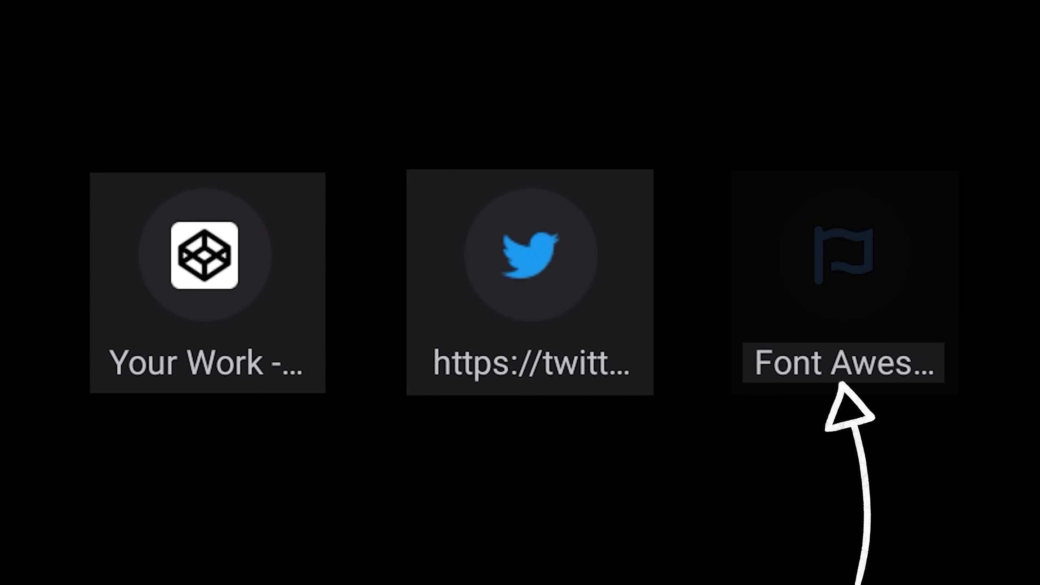
Select a square shortcut tile so the search bar fills with that site's web address.
click(844, 260)
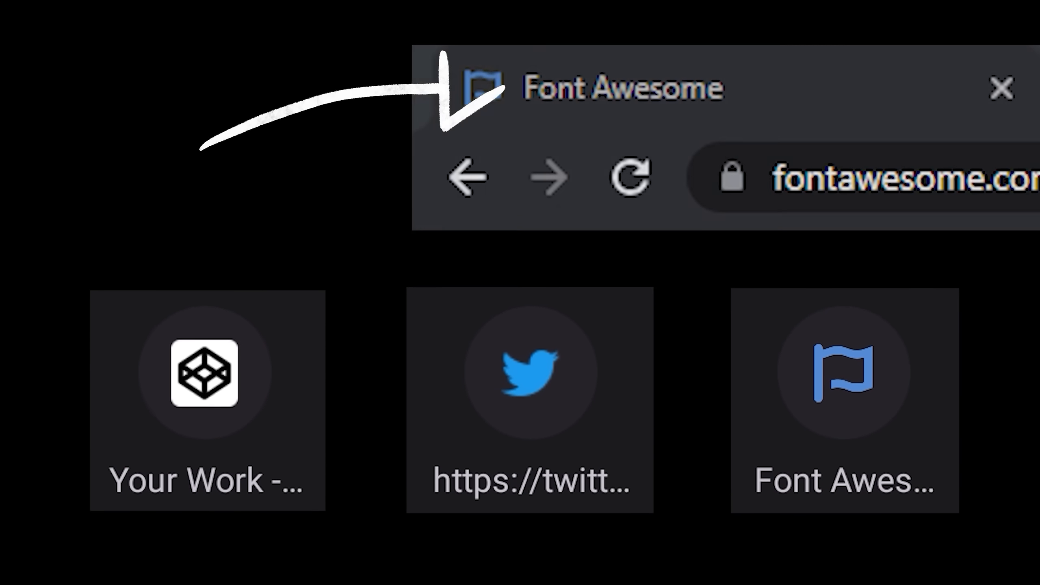
click(1000, 88)
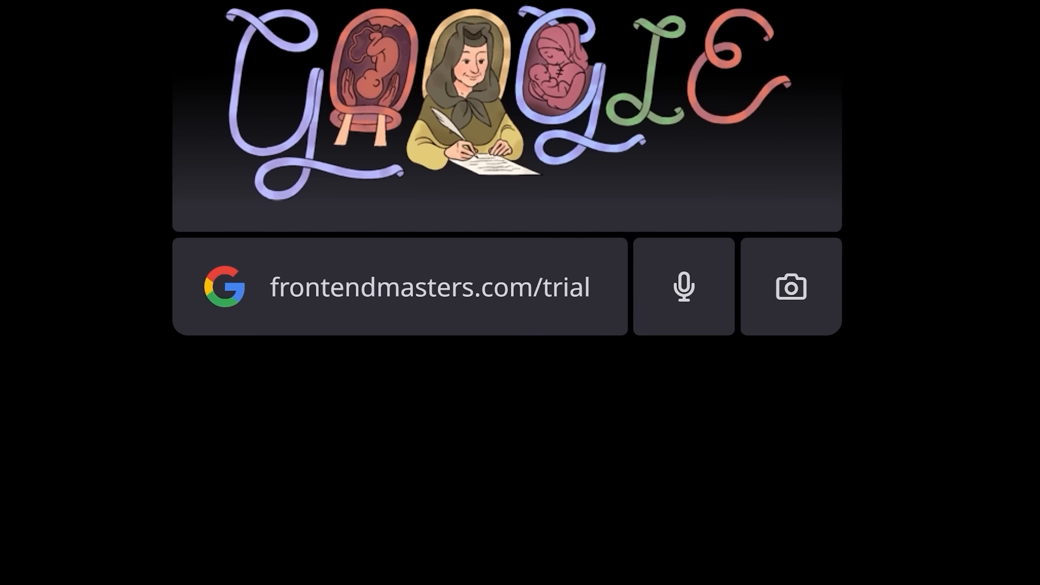
Scroll the Frontend Masters trial page to the Learning Paths progress rings for Beginner, Professional and Expert.
scroll(down, 3)
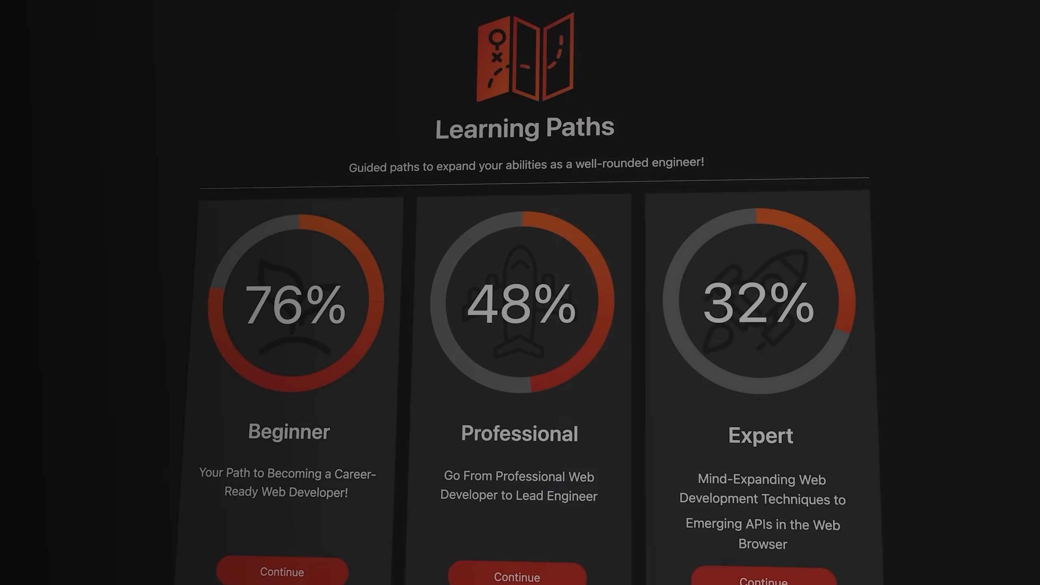
scroll(down, 3)
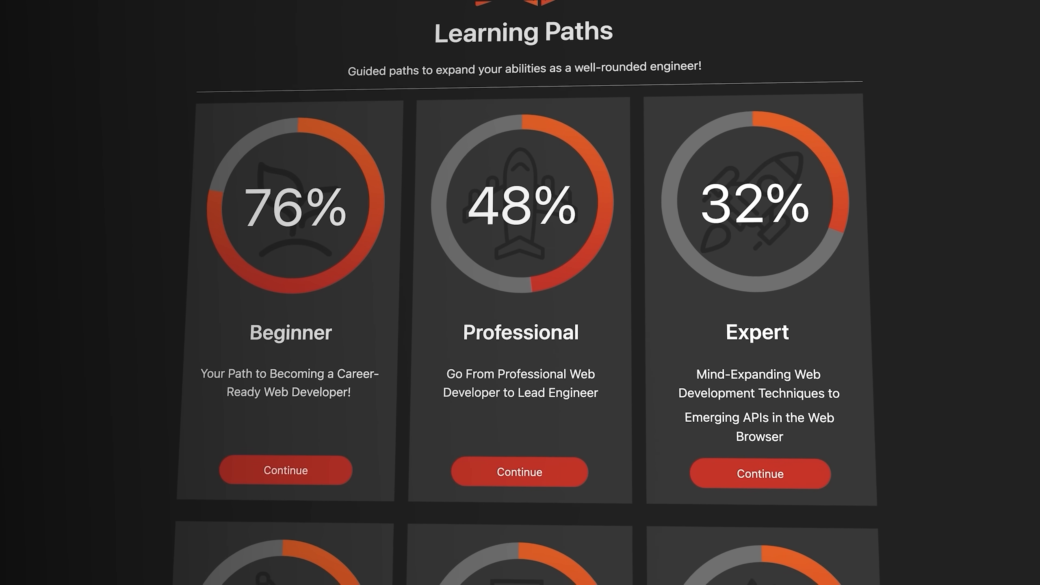
scroll(down, 3)
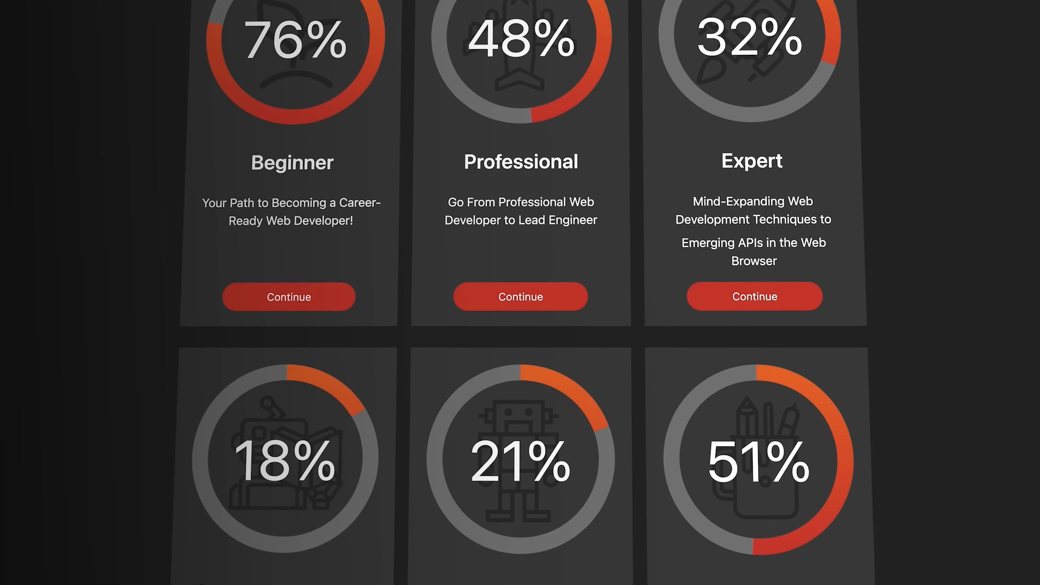
scroll(down, 3)
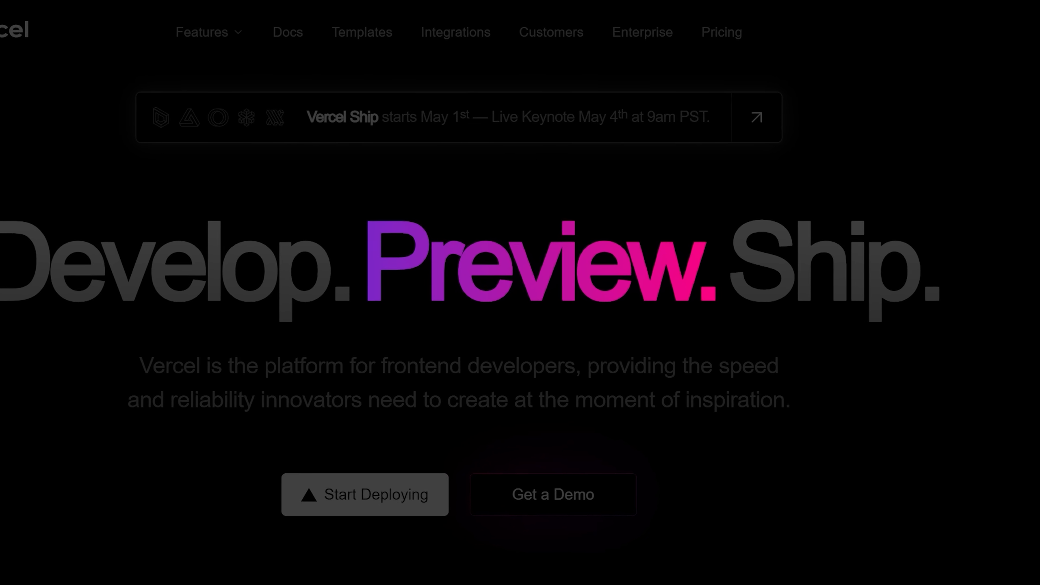
Scroll through the Vercel 'Develop. Preview. Ship.' homepage before the Amazon app mockup.
scroll(down, 3)
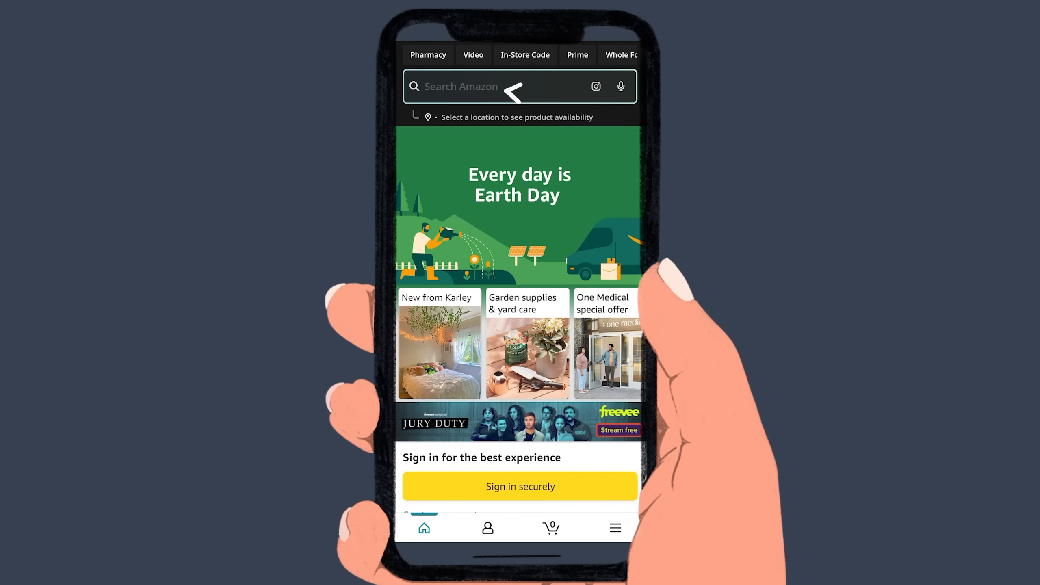
Scroll the Amazon home screen past the captioned category cards to the search bar and Pharmacy/Video/Prime chips.
scroll(down, 3)
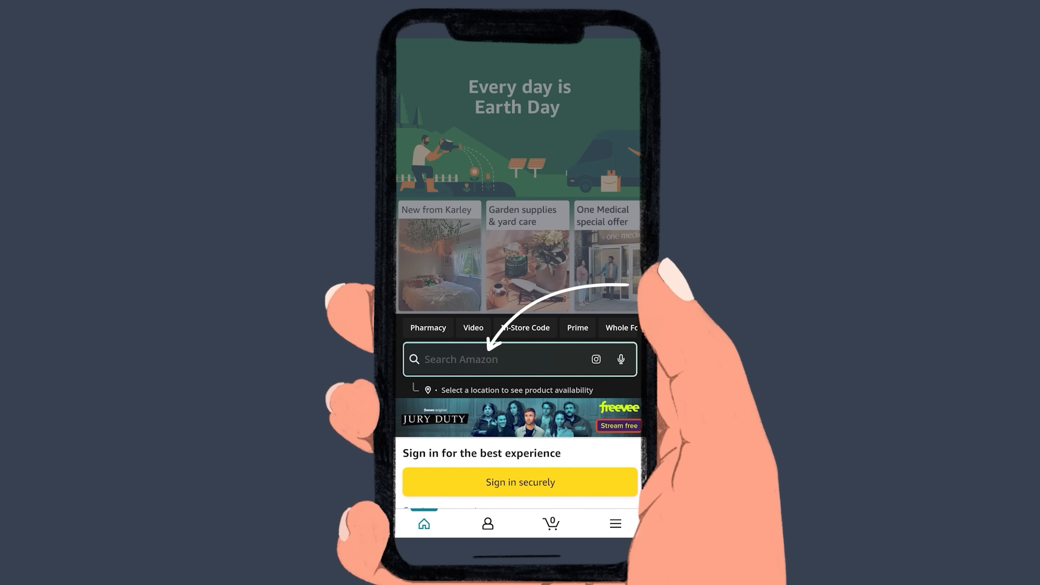
scroll(down, 3)
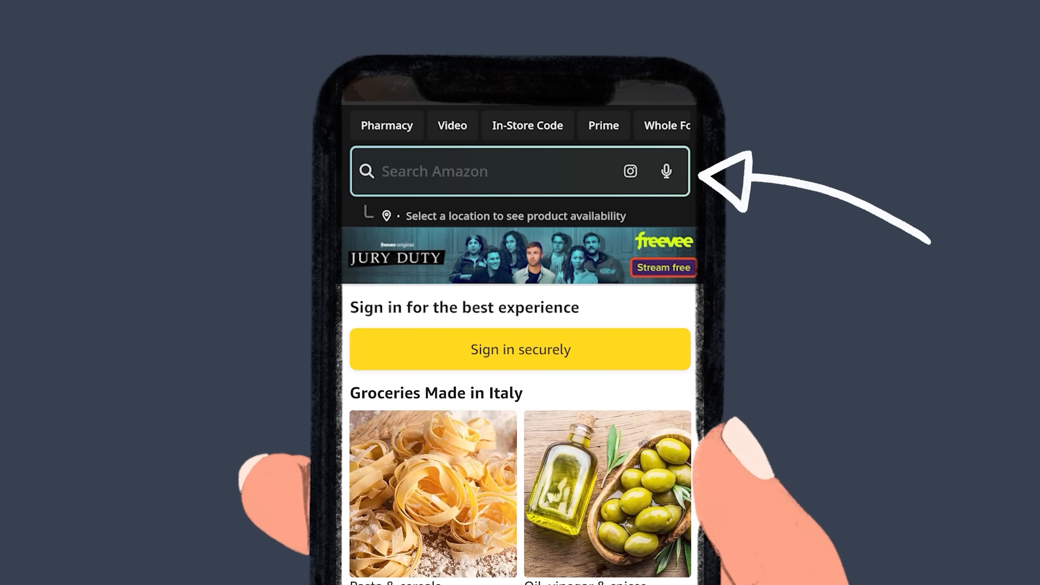
scroll(down, 3)
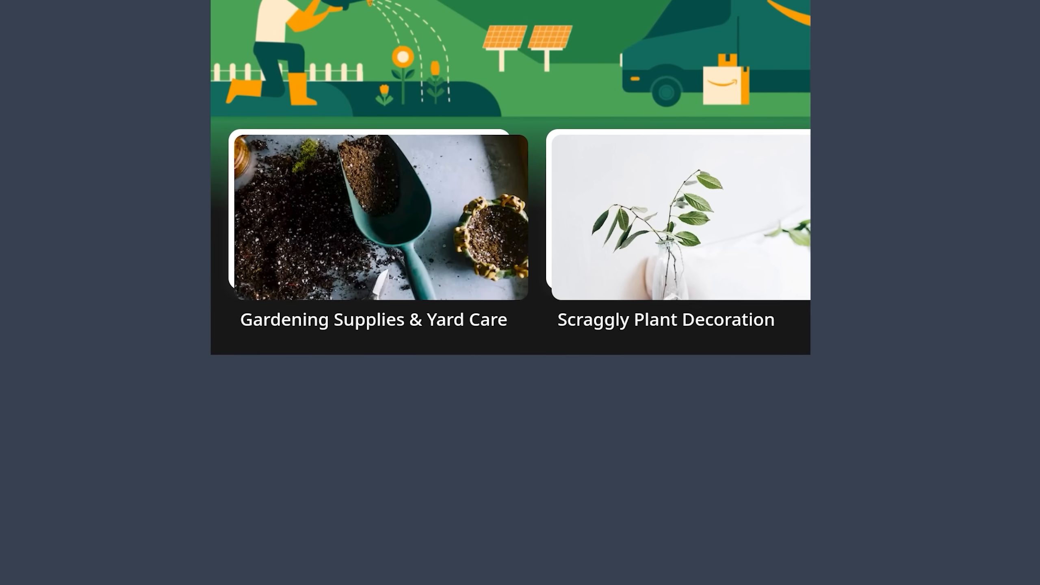
scroll(down, 3)
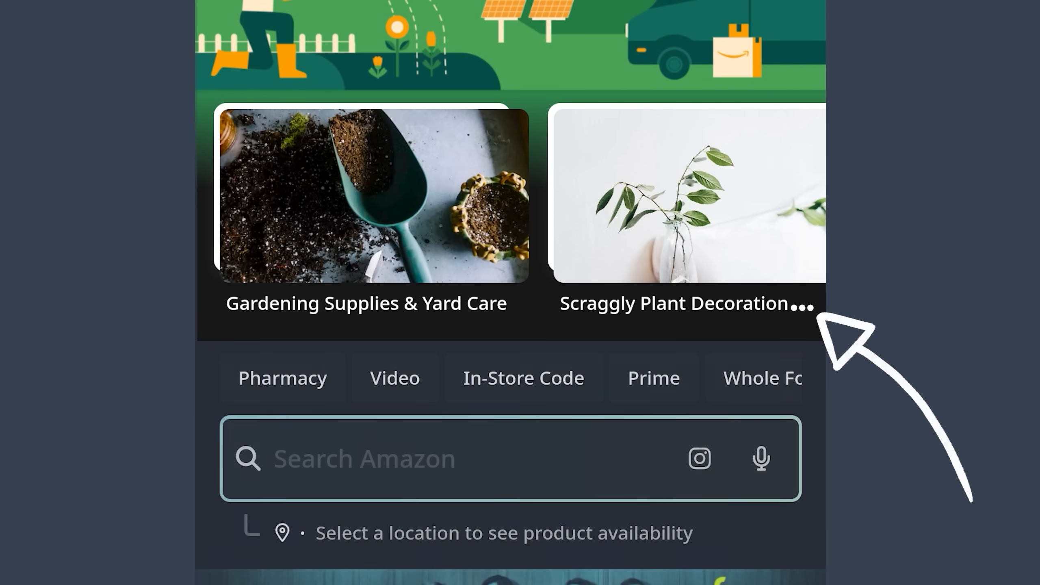
scroll(down, 3)
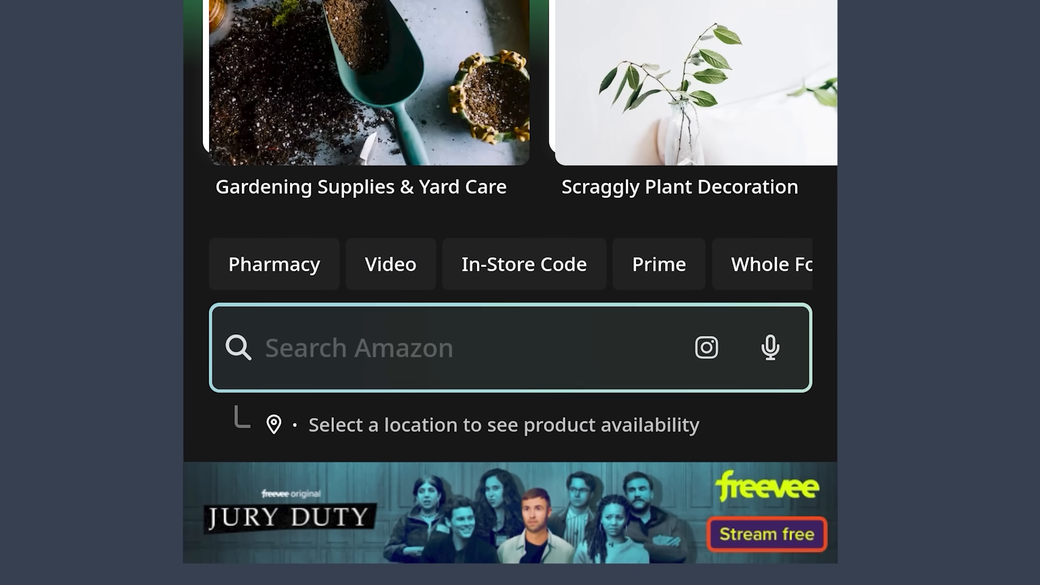
scroll(down, 3)
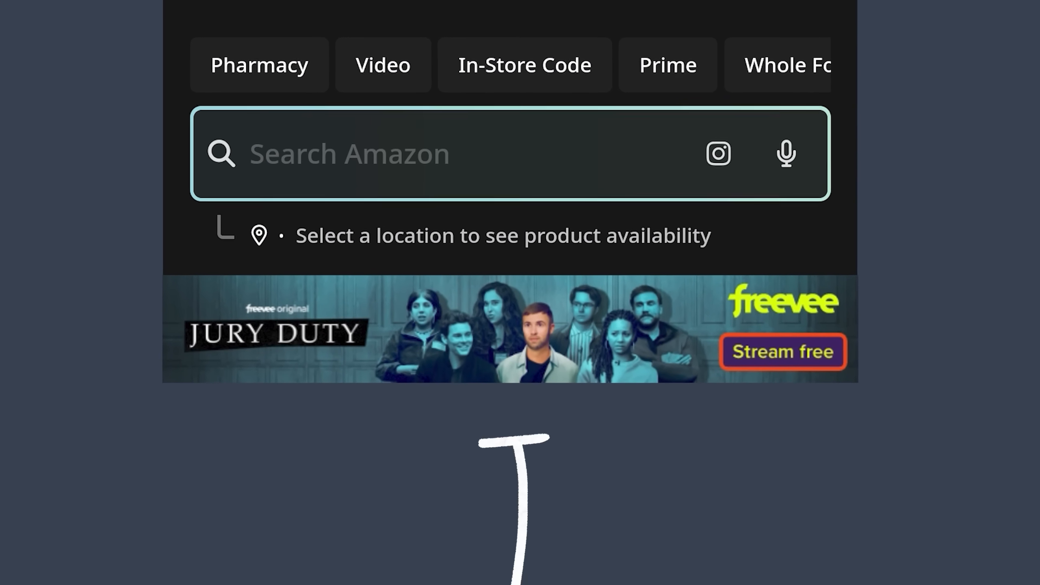